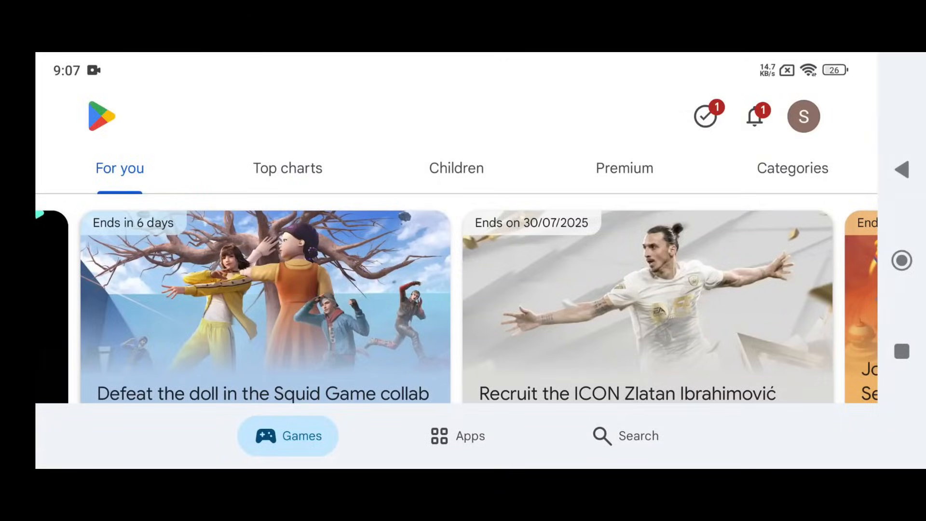
Leave the Play Store and bring up the aps3e repository github.com/aenu1/aps3e in the browser
left_click(625, 435)
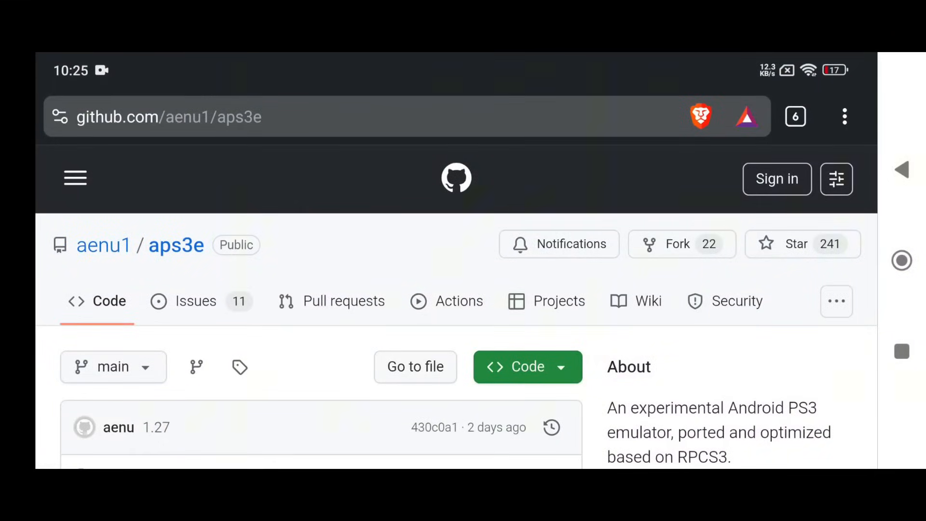
Scroll the aps3e repo down to its Releases, install the APK and reach aPS3e's welcome screen
scroll("down", 3)
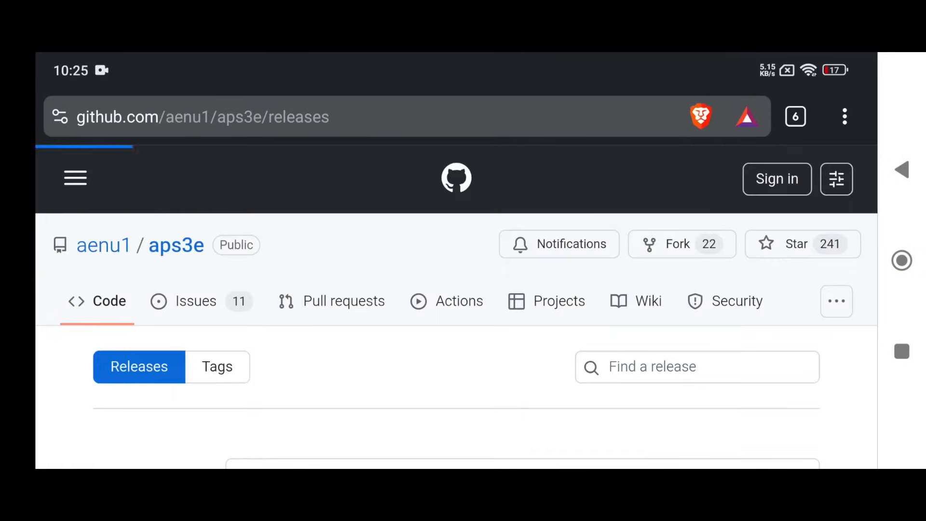
scroll("down", 3)
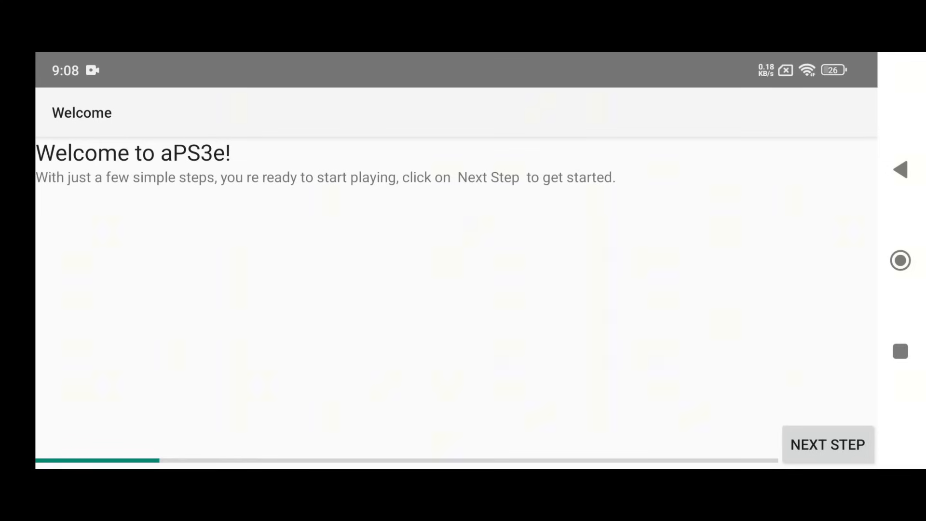
Advance to the firmware step and review the PS3 system software page's reinstall-with-computer instructions
left_click(827, 445)
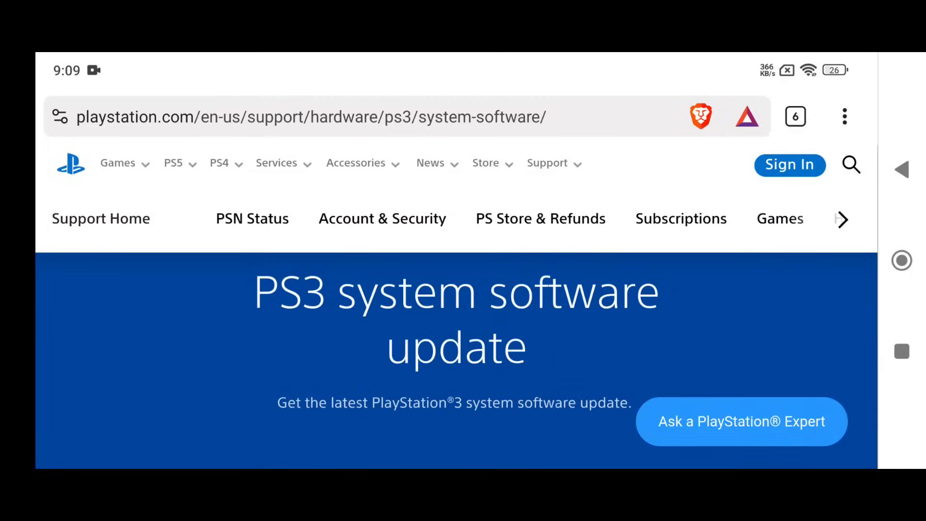
scroll("down", 3)
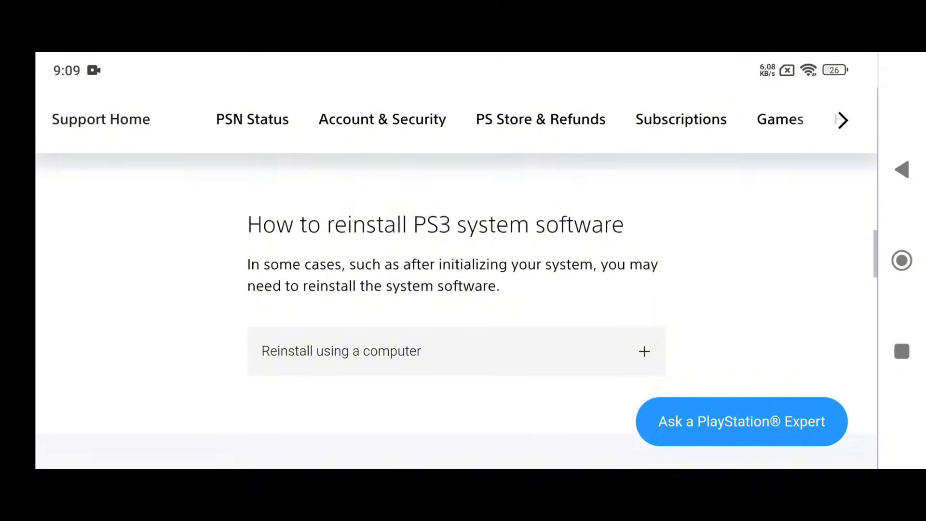
left_click(341, 351)
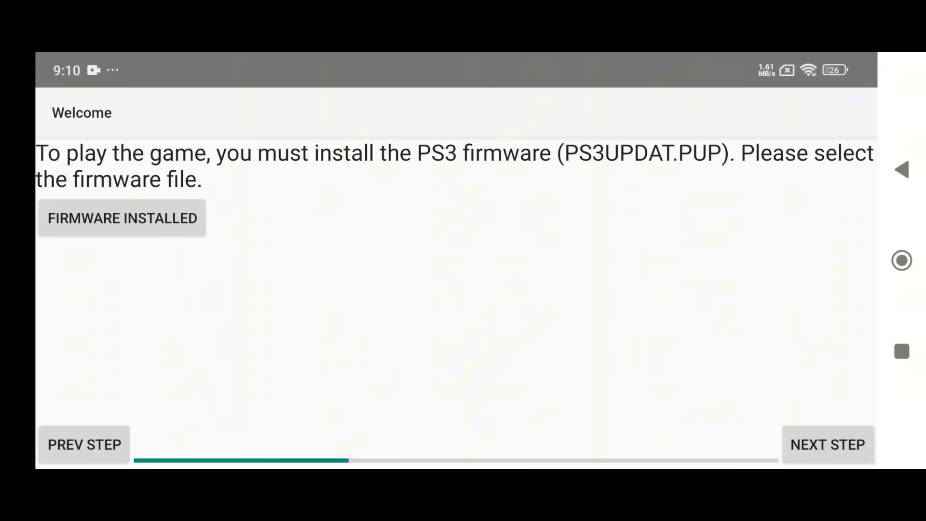
Install the PS3UPDAT.PUP firmware file and continue to the GPU driver step
left_click(121, 217)
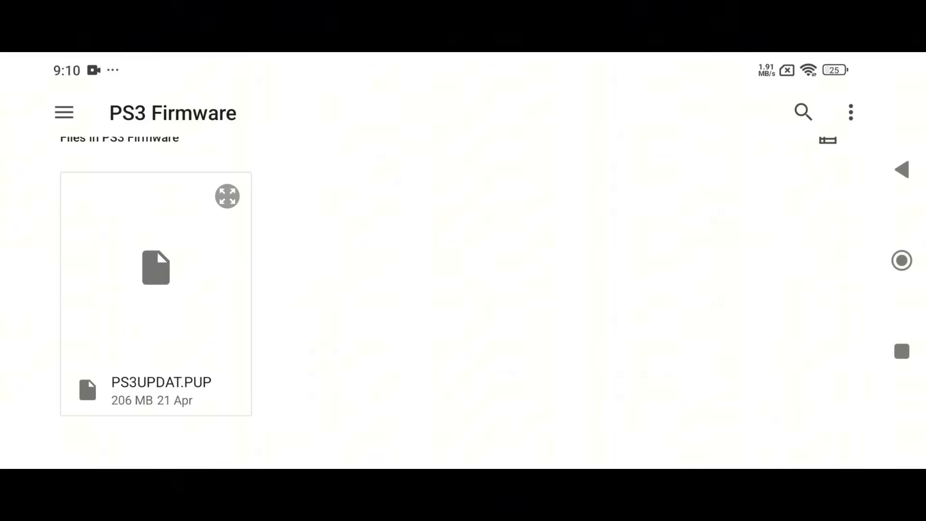
left_click(157, 267)
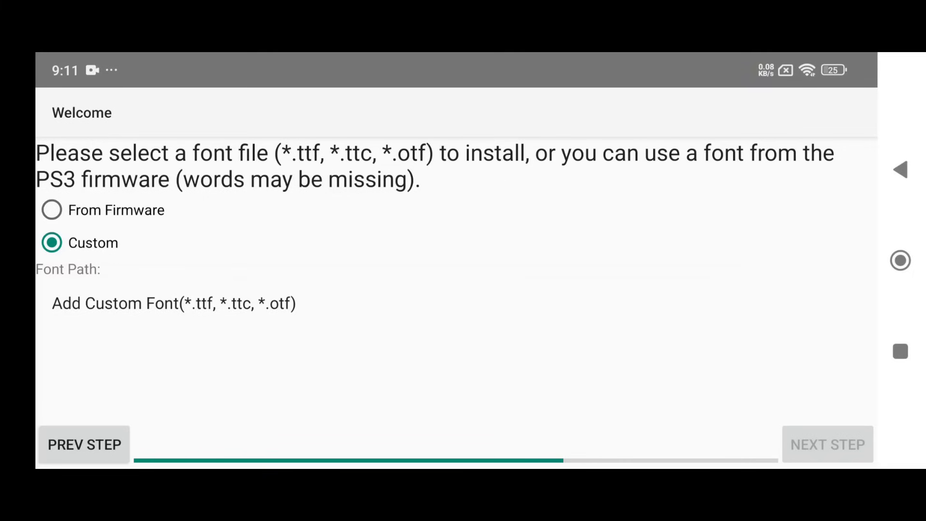
left_click(827, 443)
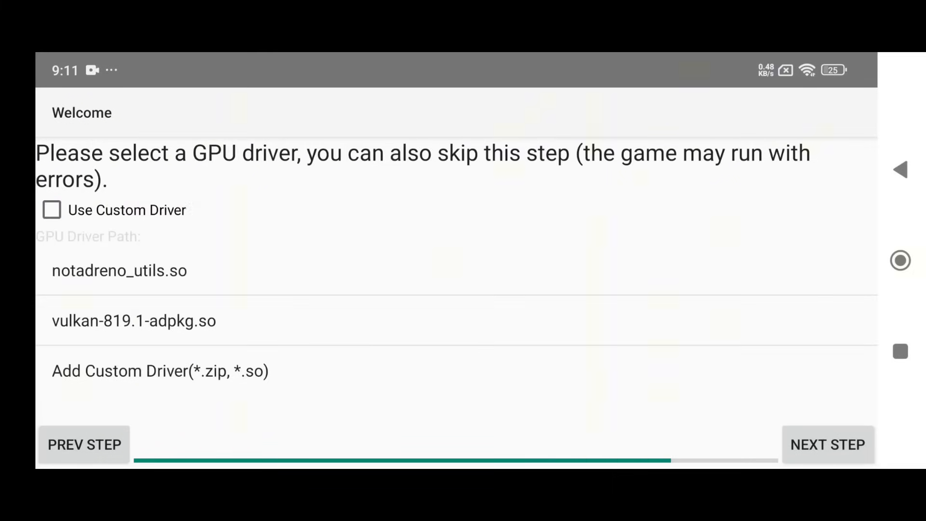
Enable the vulkan-819.1-adpkg.so custom driver and finish setup so the Select Game list appears
left_click(52, 210)
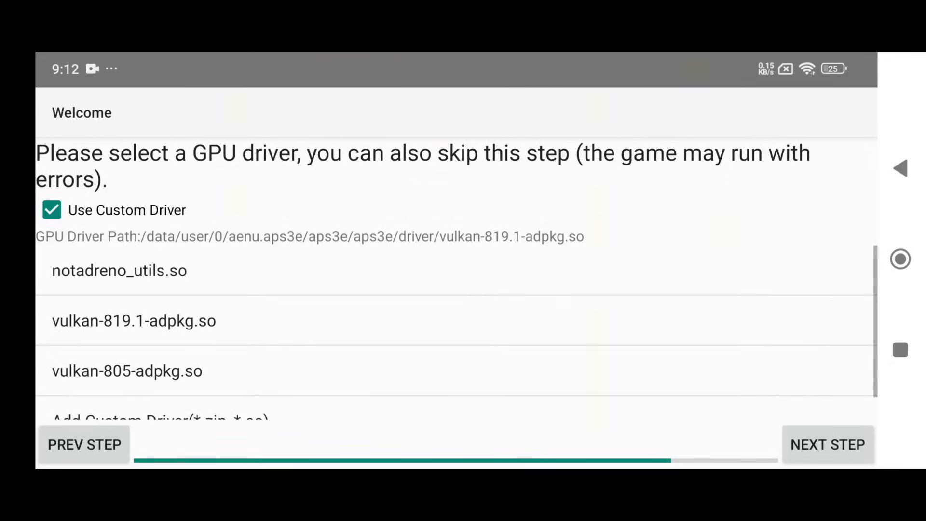
left_click(828, 444)
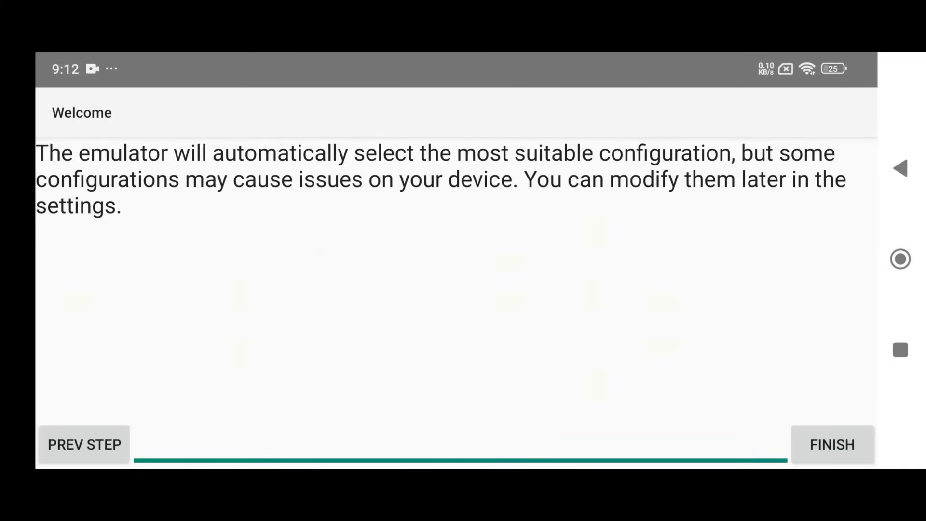
left_click(831, 444)
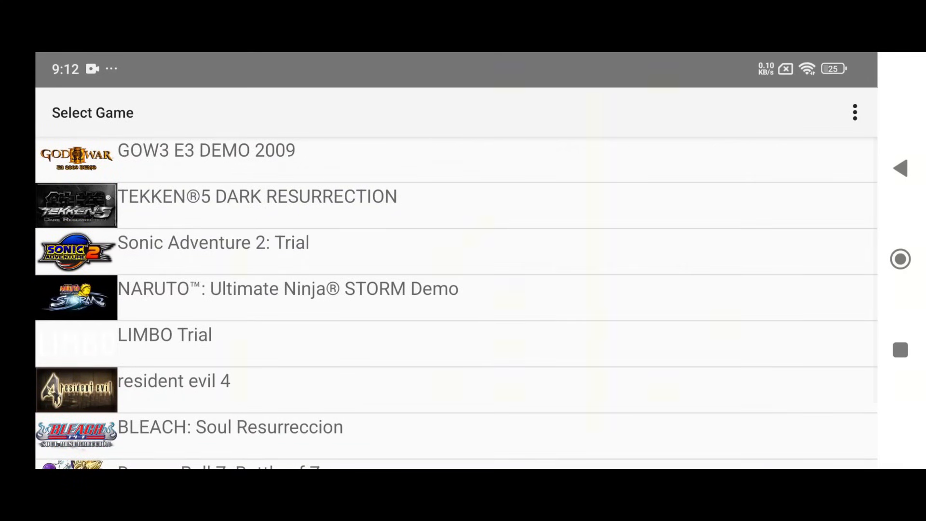
scroll("down", 3)
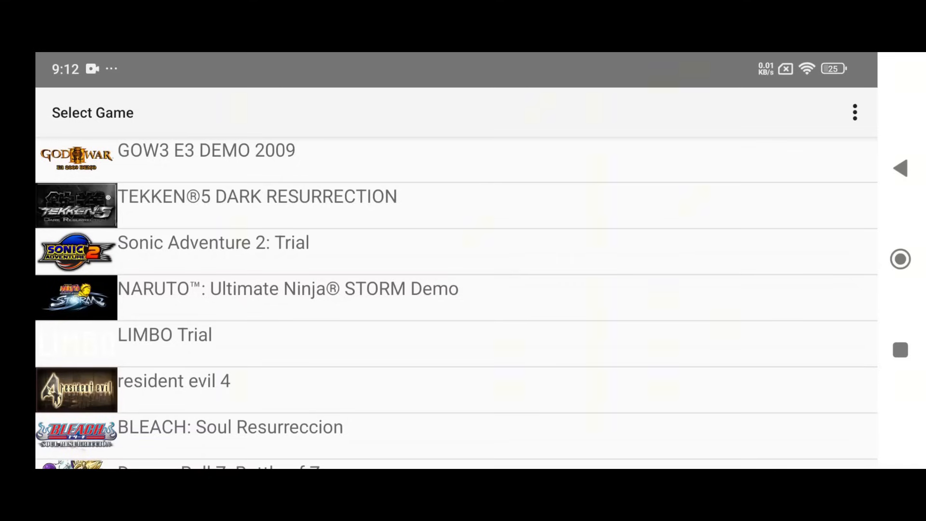
left_click(854, 112)
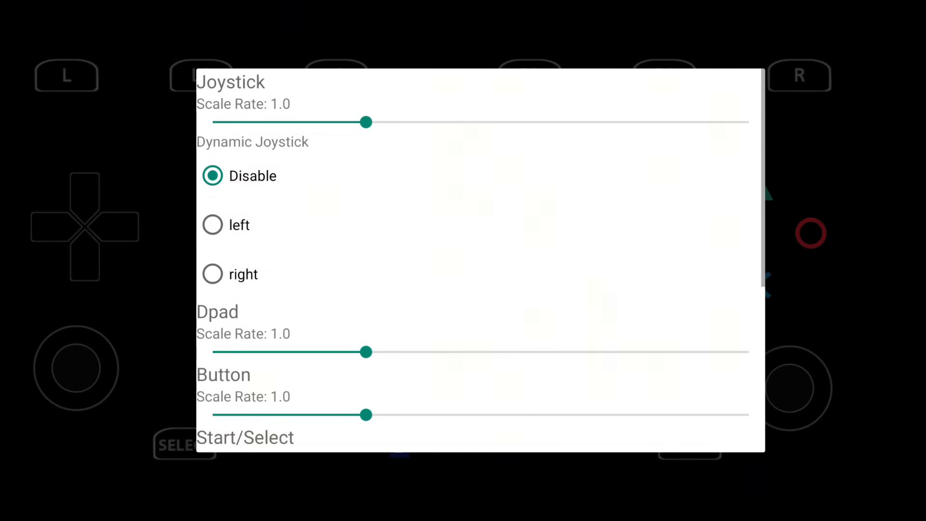
scroll("down", 3)
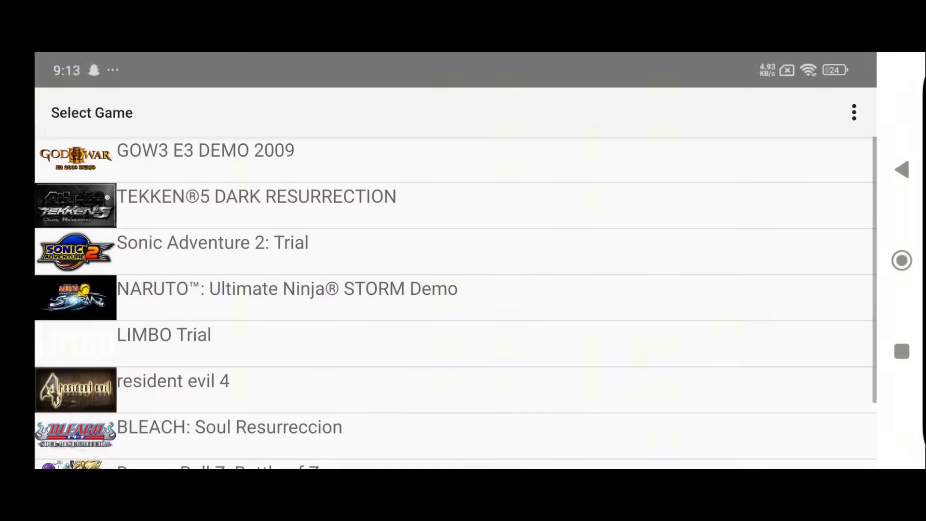
In Settings > Core, raise PPU Threads from 2 to 8
left_click(854, 112)
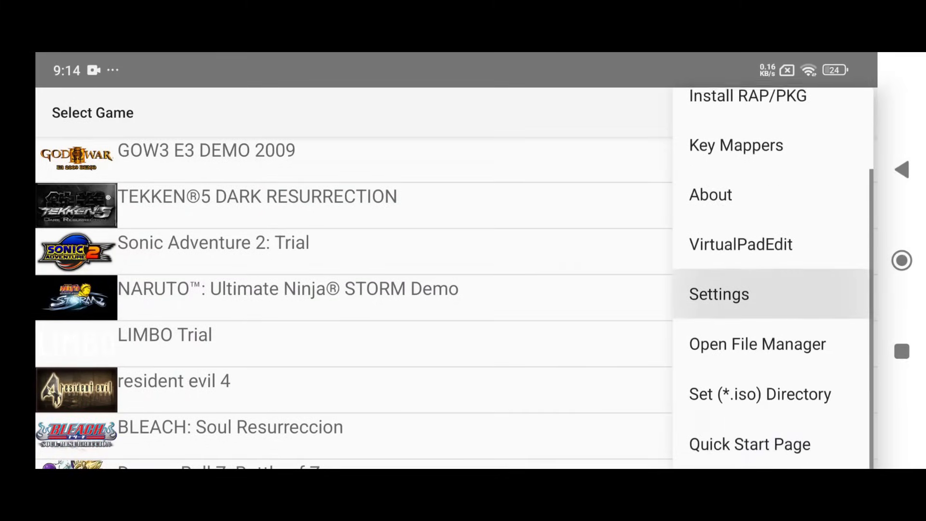
left_click(717, 294)
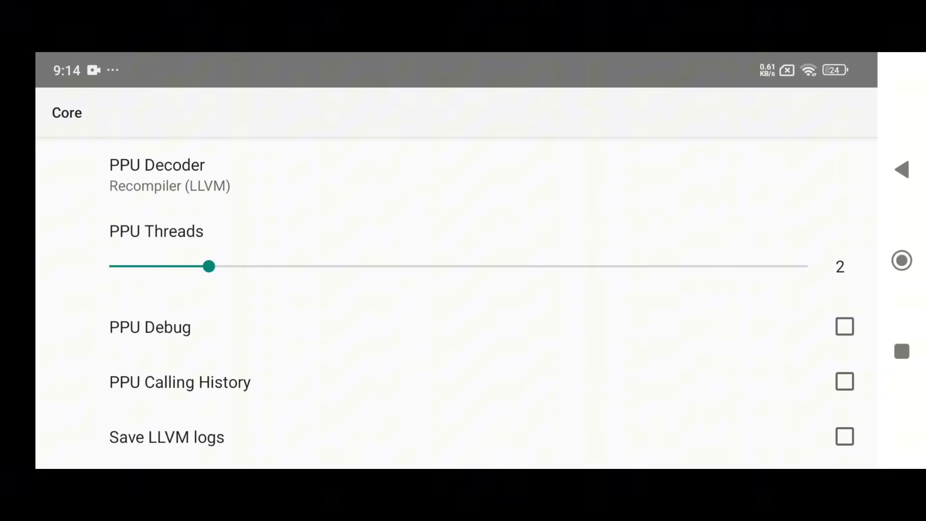
left_click(157, 175)
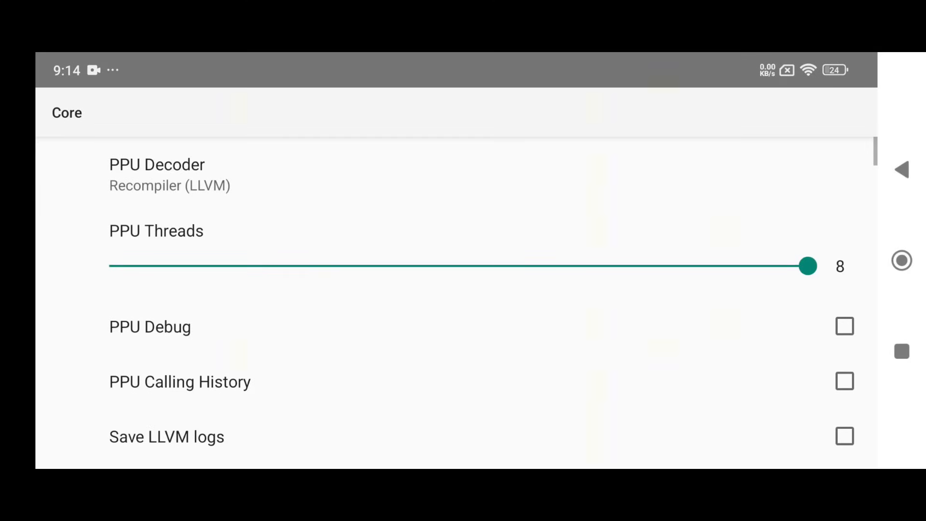
left_click_drag(809, 266, 409, 266)
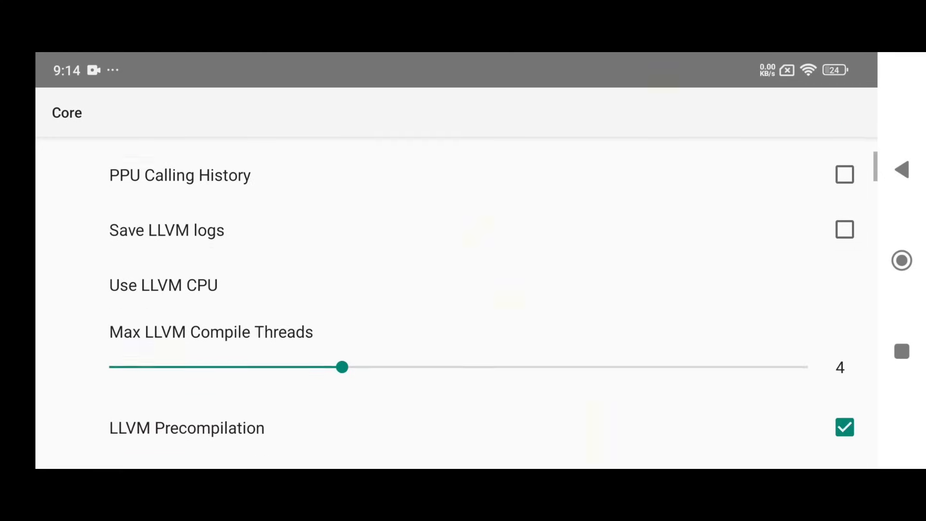
scroll("down", 3)
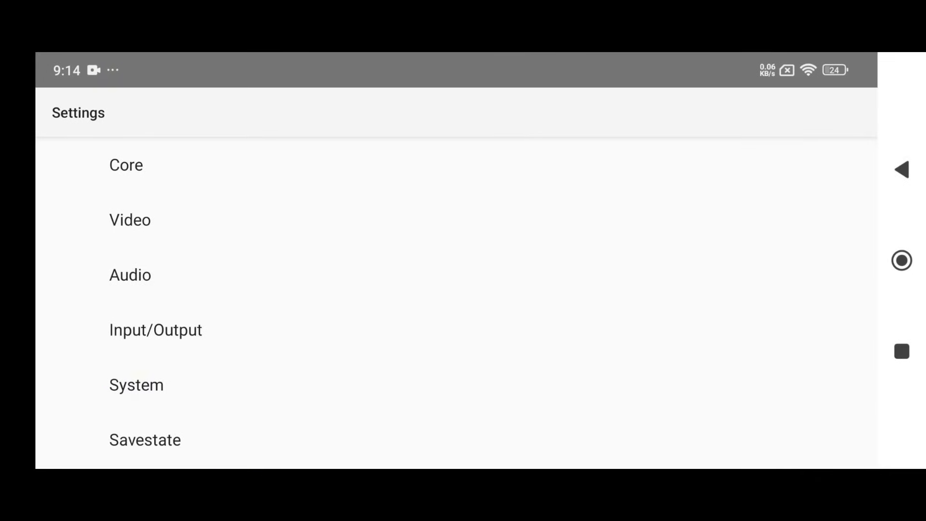
In Video settings keep the Vulkan renderer, set resolution to 720x480 and keep the 16:9 aspect ratio
left_click(131, 220)
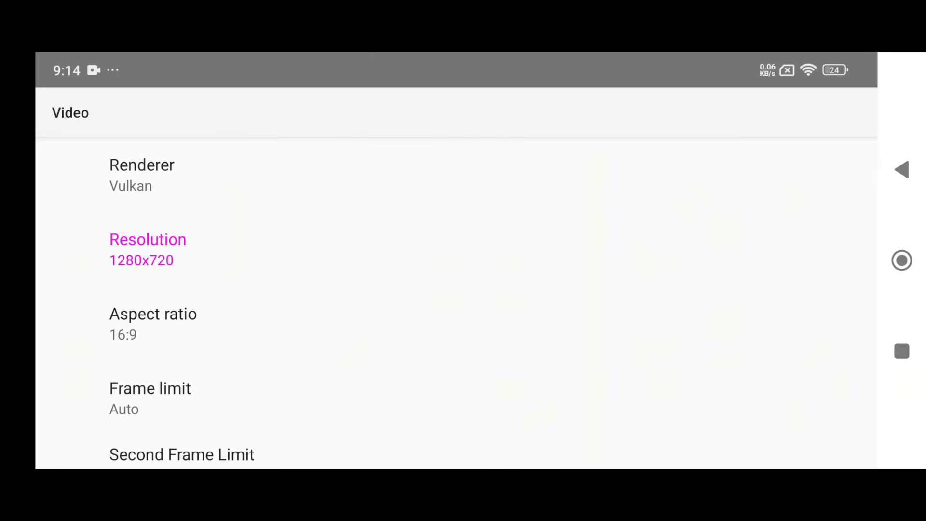
left_click(141, 165)
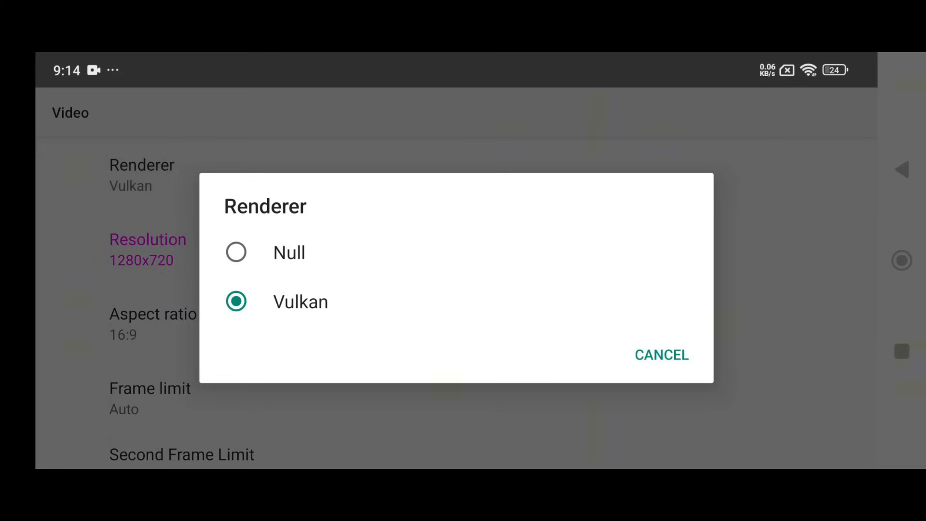
left_click(300, 301)
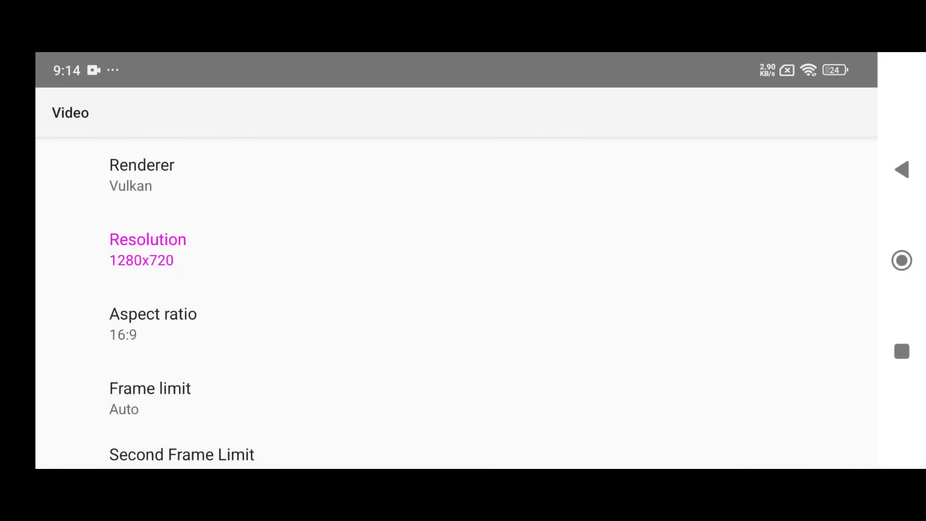
left_click(148, 247)
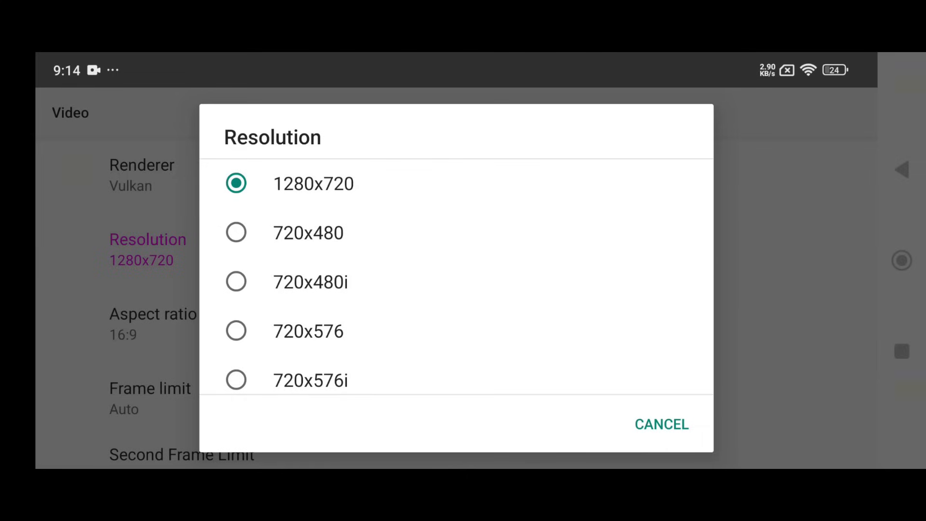
left_click(308, 232)
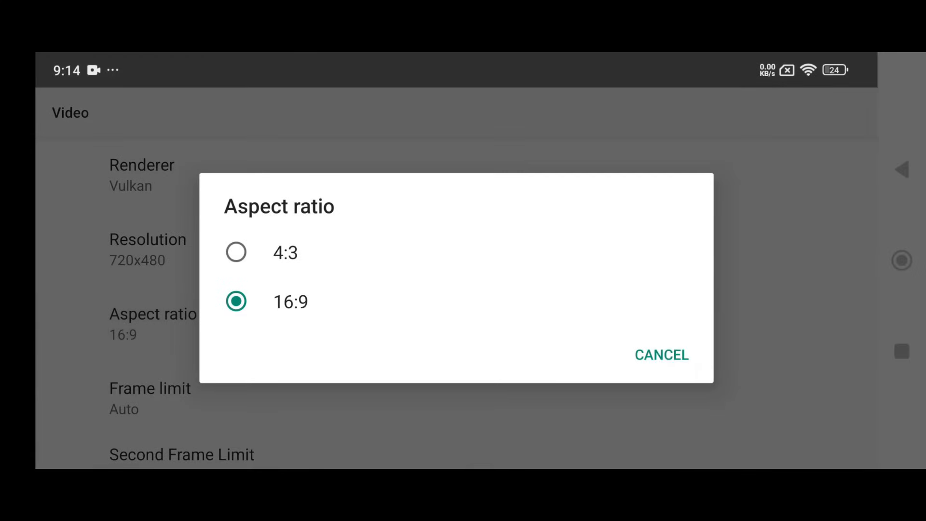
left_click(661, 355)
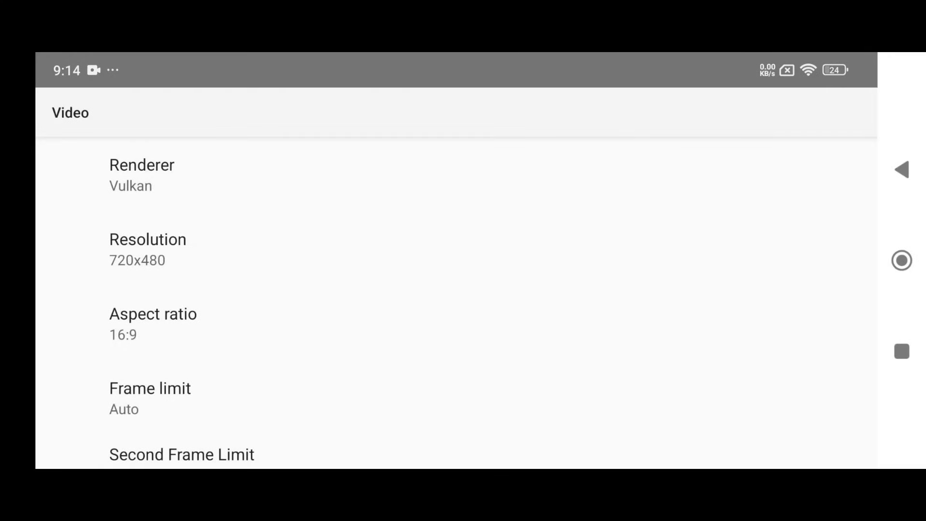
Change further options lower on the Video settings page
left_click(150, 387)
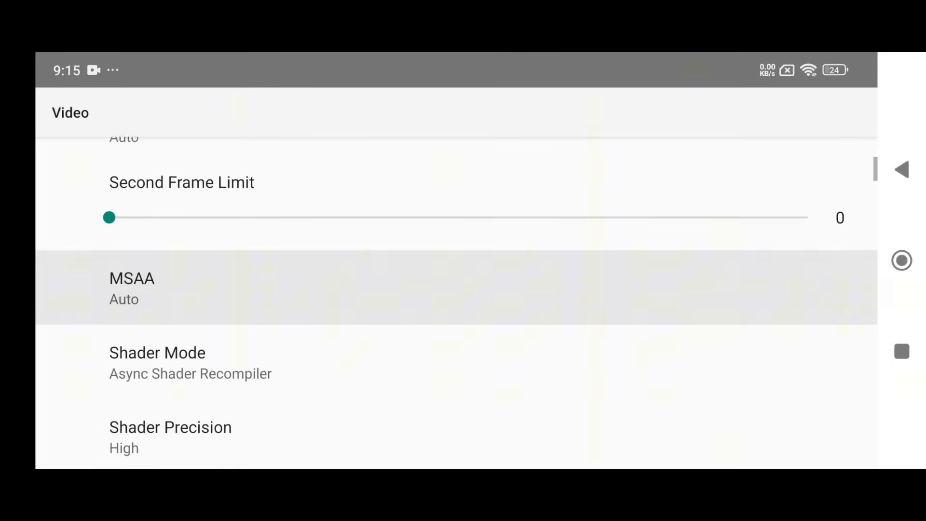
left_click(170, 437)
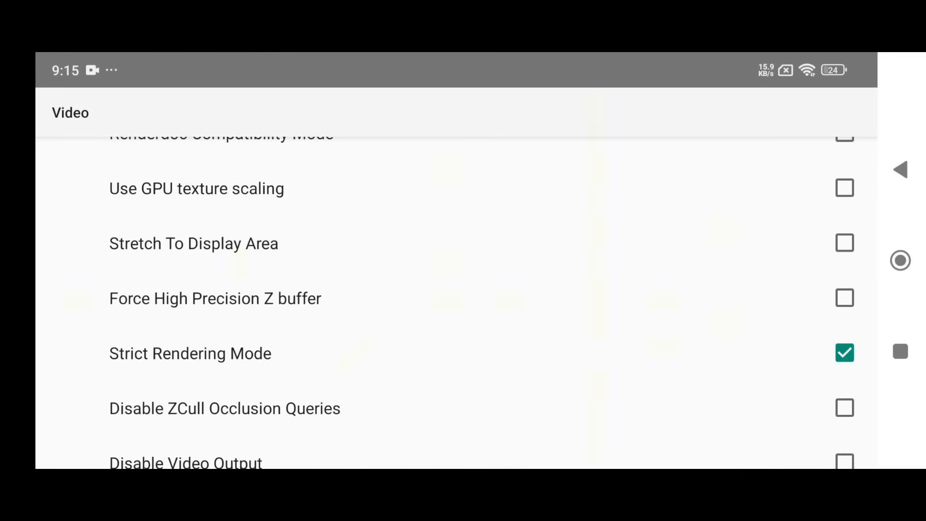
left_click(844, 243)
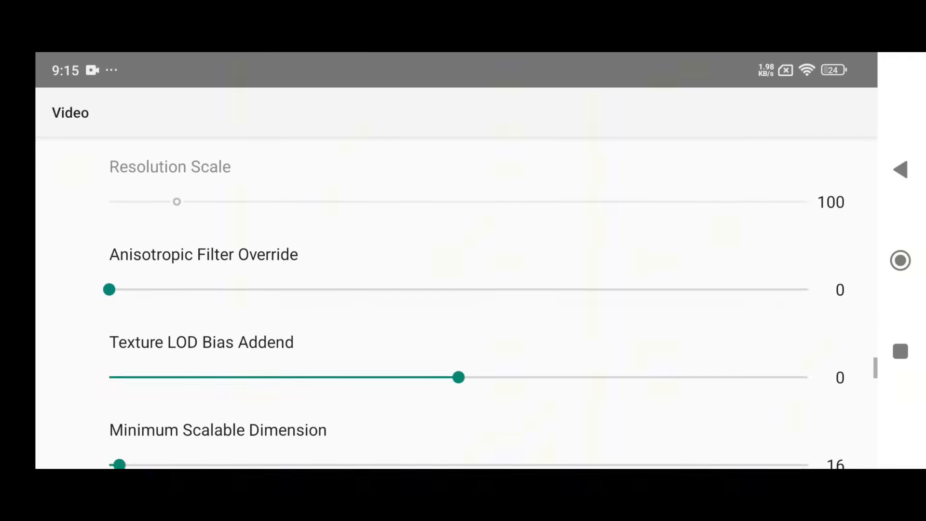
scroll("down", 3)
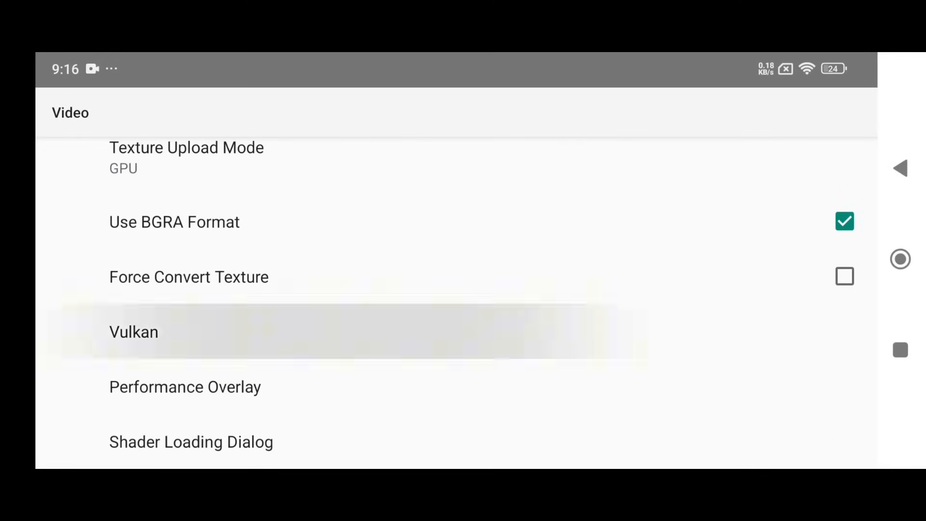
In Vulkan settings lower the VRAM allocation limit from 16384 MB to about 7880 MB
left_click(133, 330)
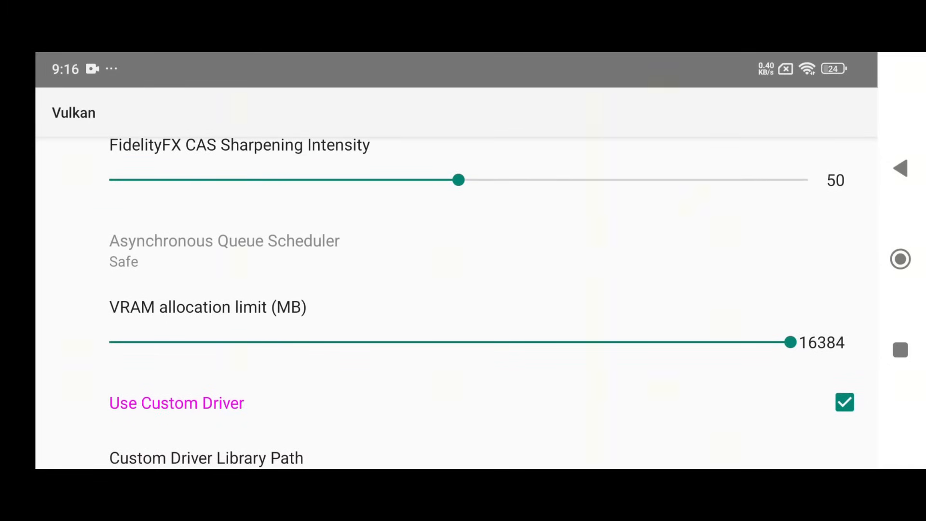
left_click_drag(790, 342, 746, 341)
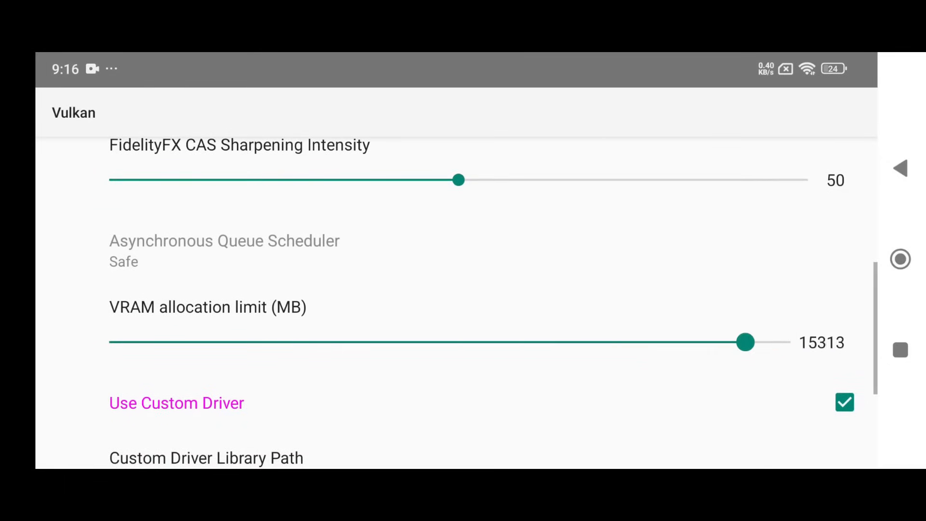
left_click_drag(745, 342, 378, 341)
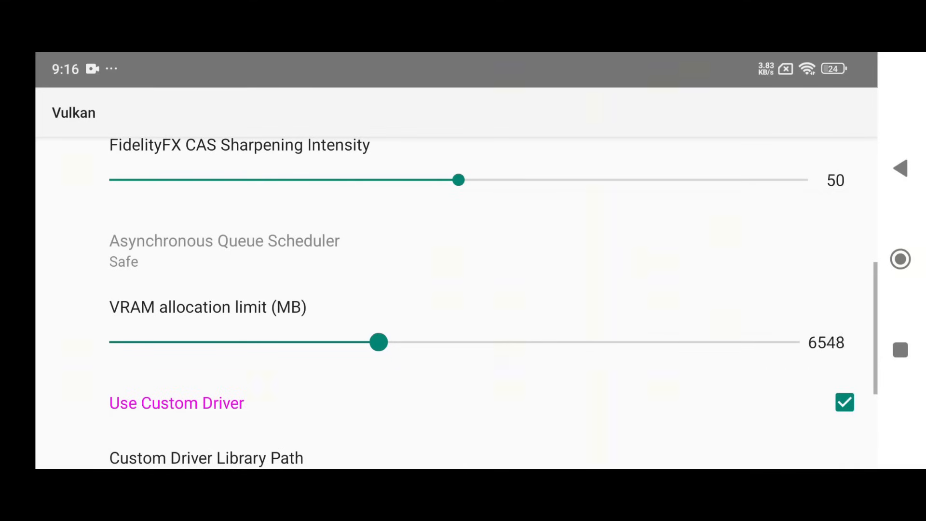
left_click_drag(378, 341, 436, 341)
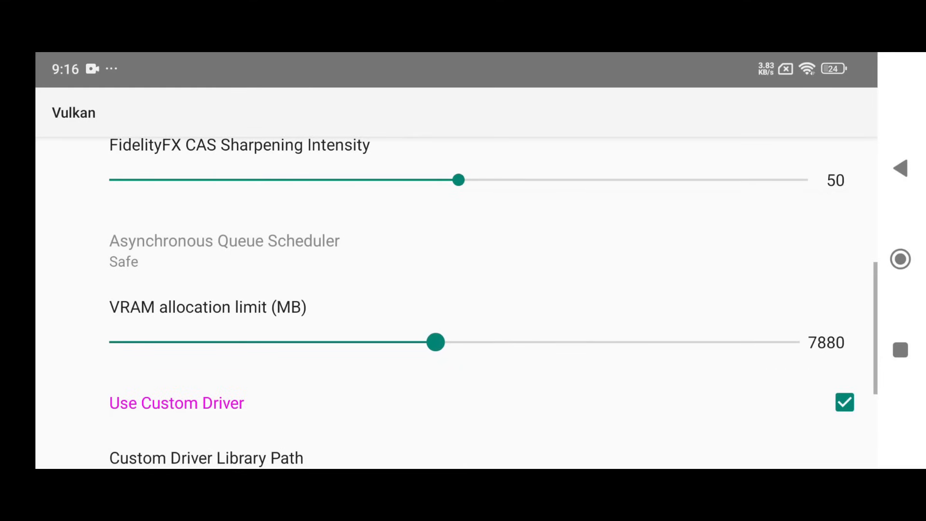
left_click_drag(435, 342, 446, 342)
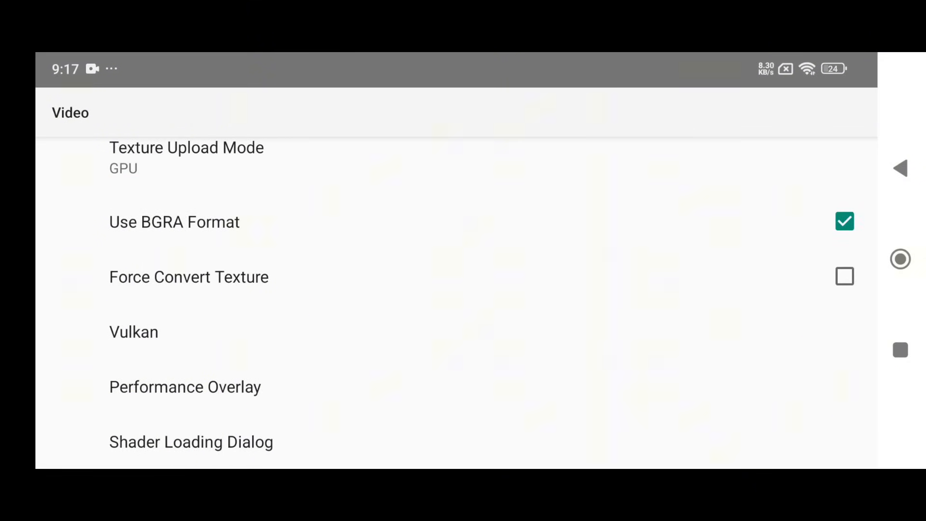
Enable the performance overlay's framerate graph and back out to the Select Game list
left_click(185, 387)
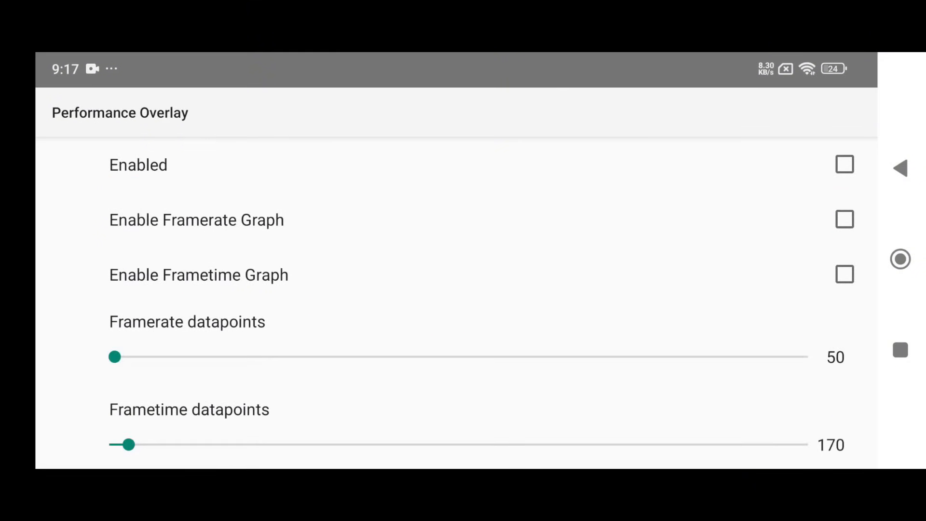
left_click(845, 164)
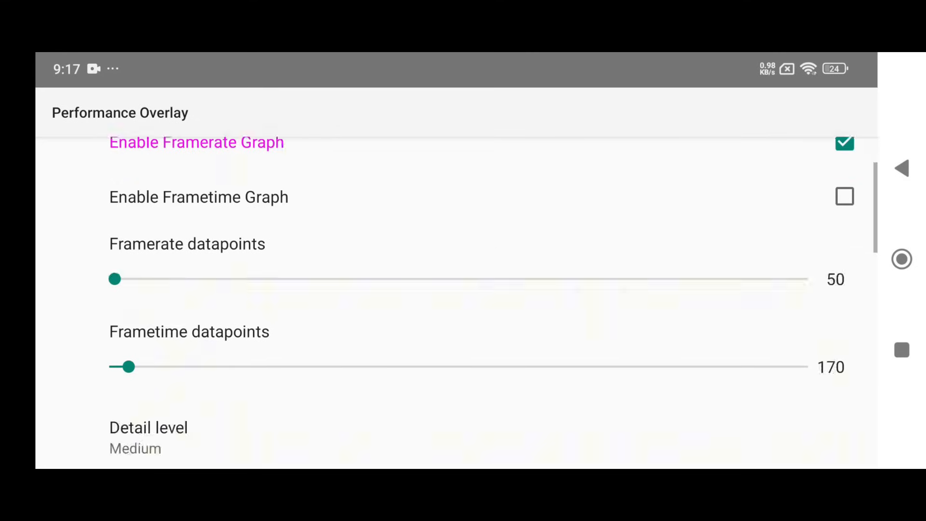
scroll("down", 3)
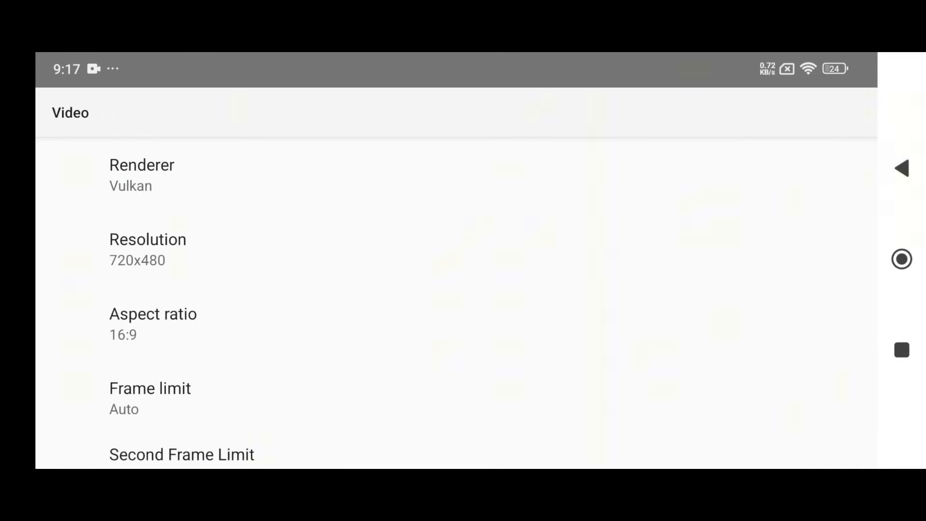
left_click(901, 167)
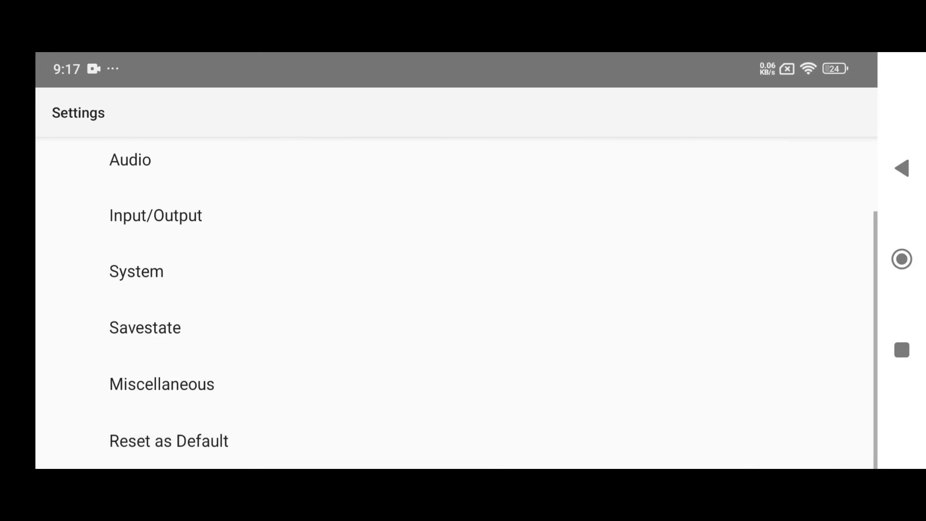
left_click(901, 168)
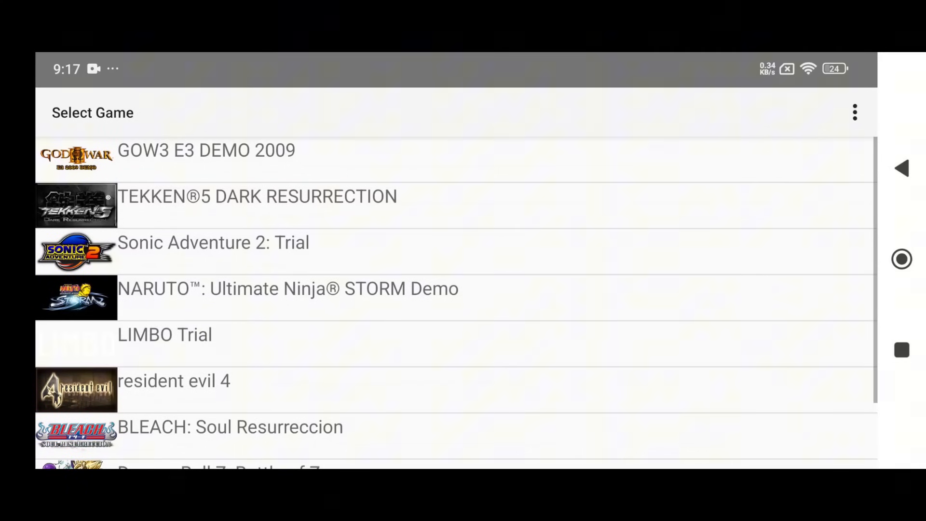